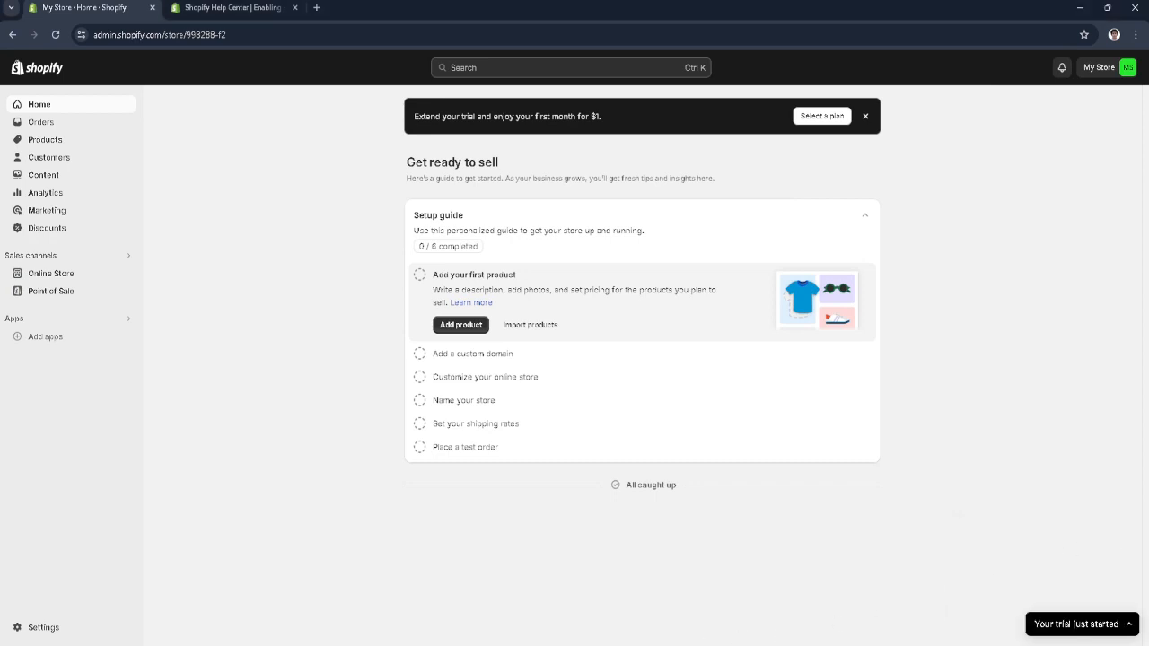
pyautogui.moveTo(260, 159)
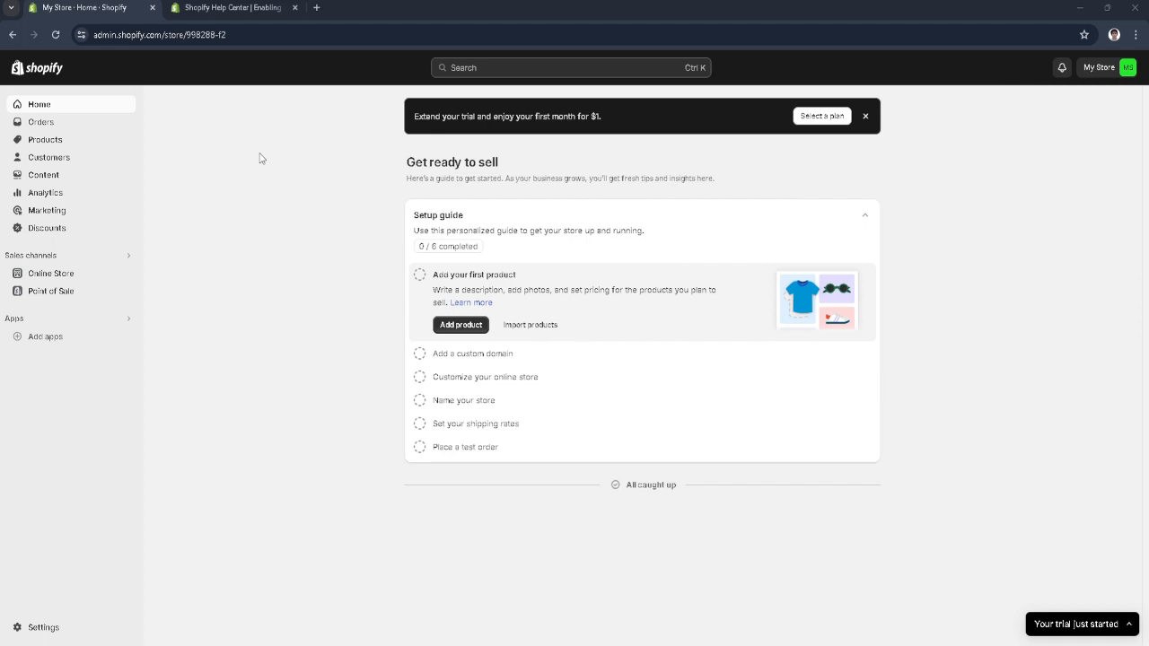
pyautogui.moveTo(288, 184)
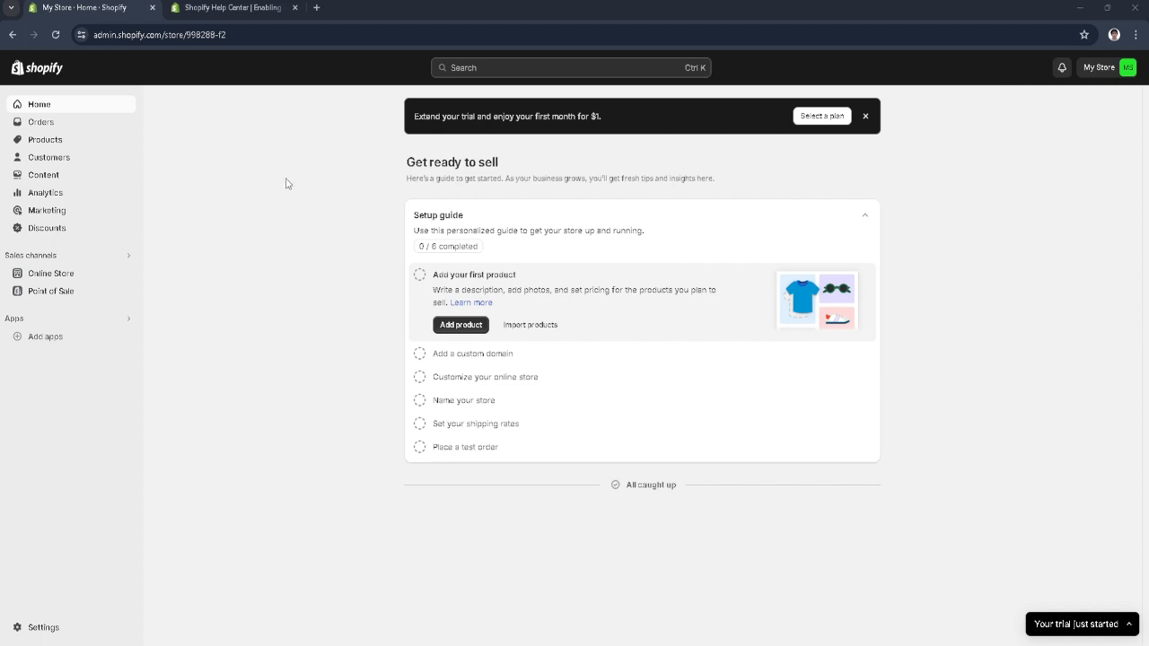
pyautogui.moveTo(333, 256)
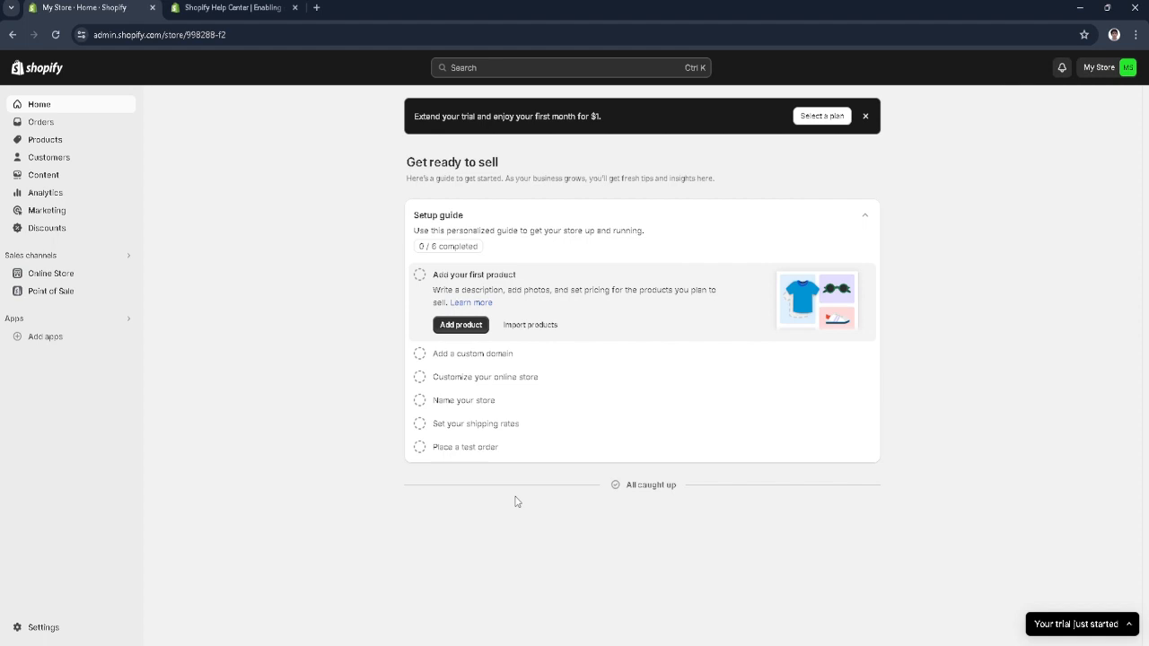
pyautogui.moveTo(626, 491)
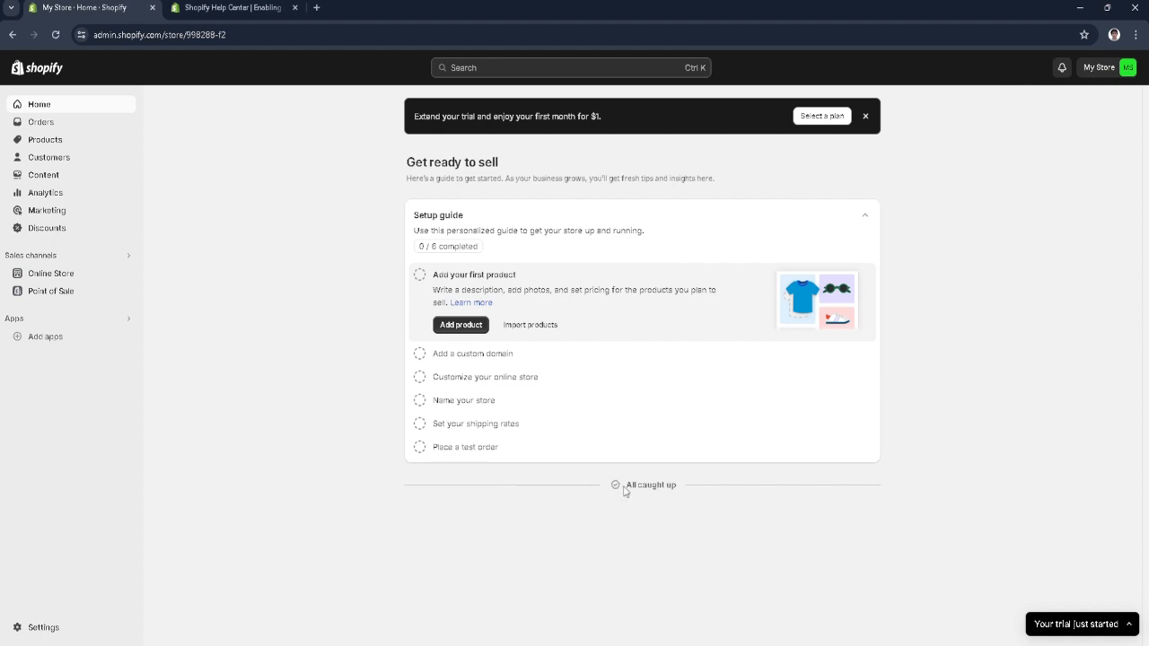
pyautogui.moveTo(79, 138)
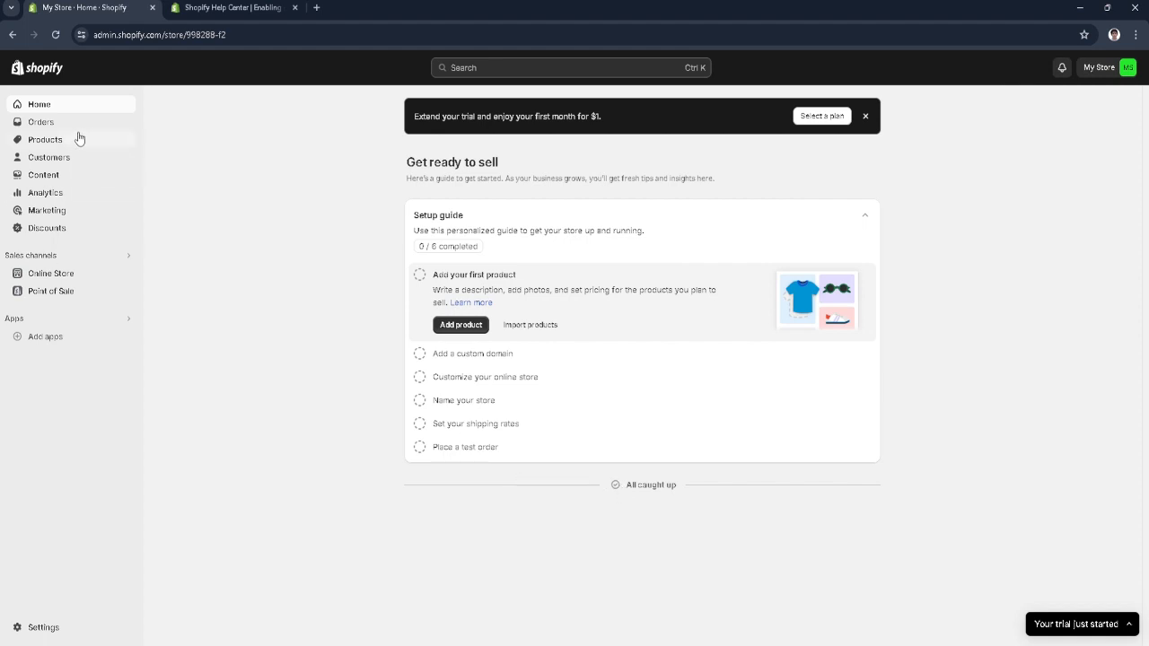
pyautogui.moveTo(162, 135)
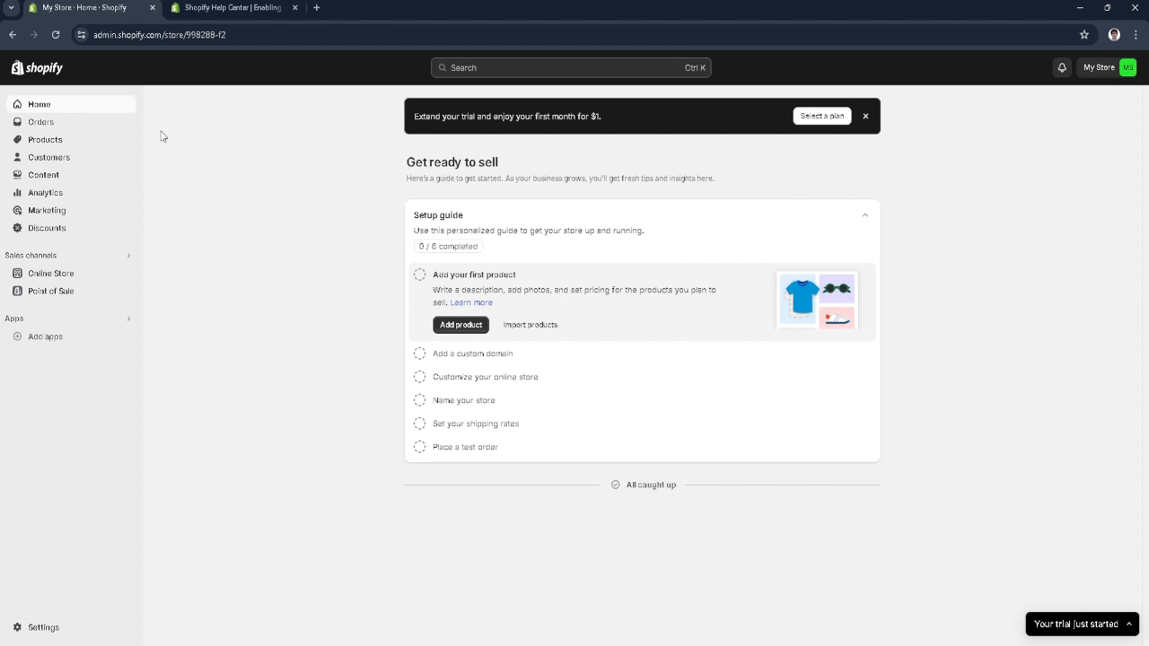
pyautogui.moveTo(479, 260)
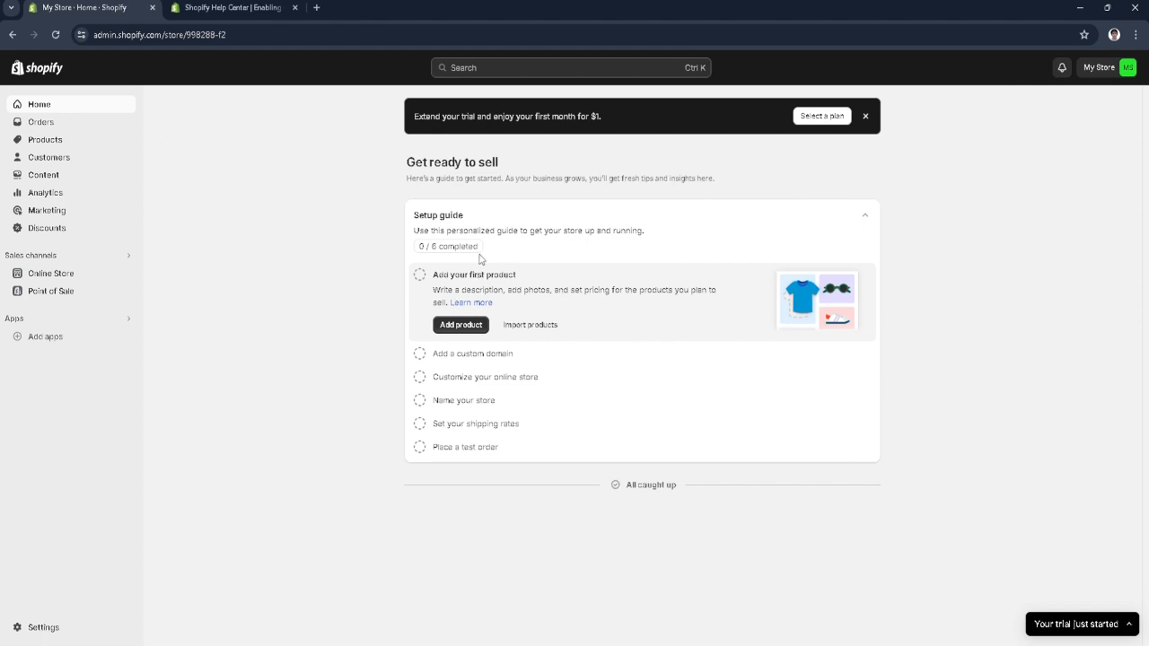
pyautogui.moveTo(240, 123)
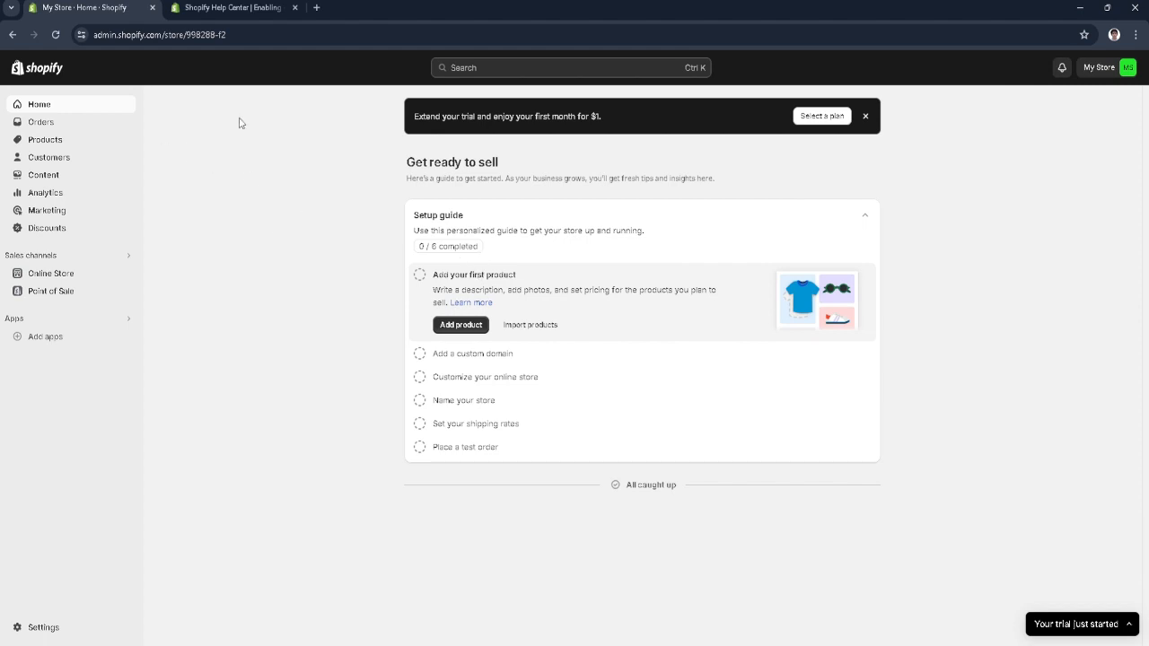
# - Switch to the Help Center tab showing the secure-connections article
pyautogui.click(229, 7)
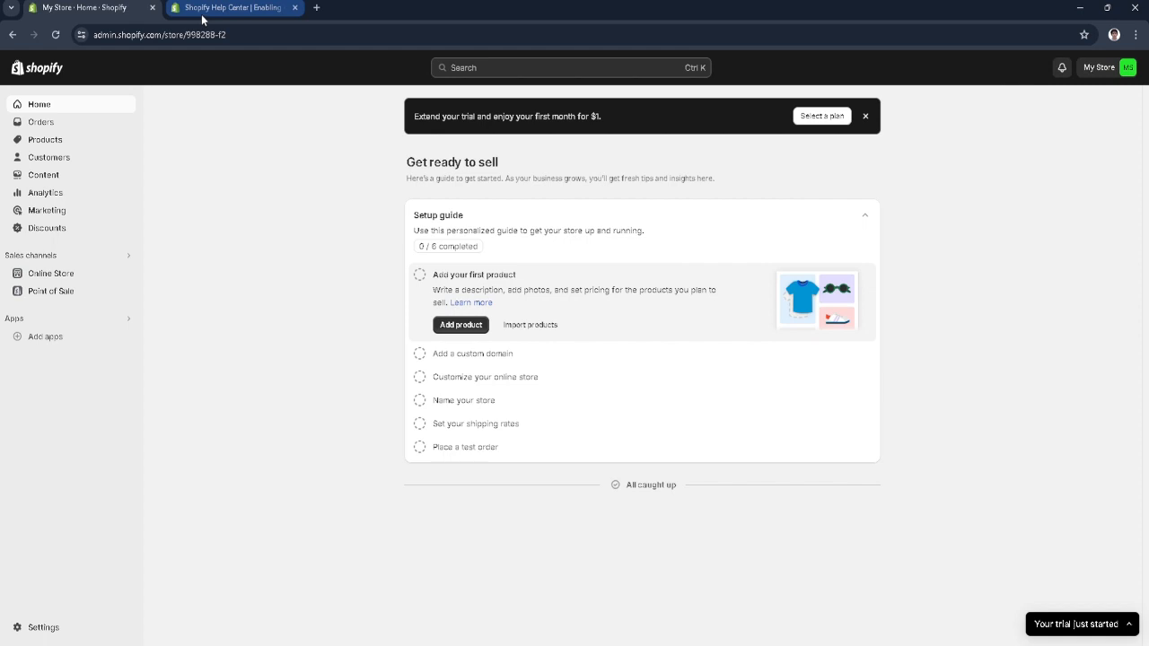
pyautogui.click(233, 8)
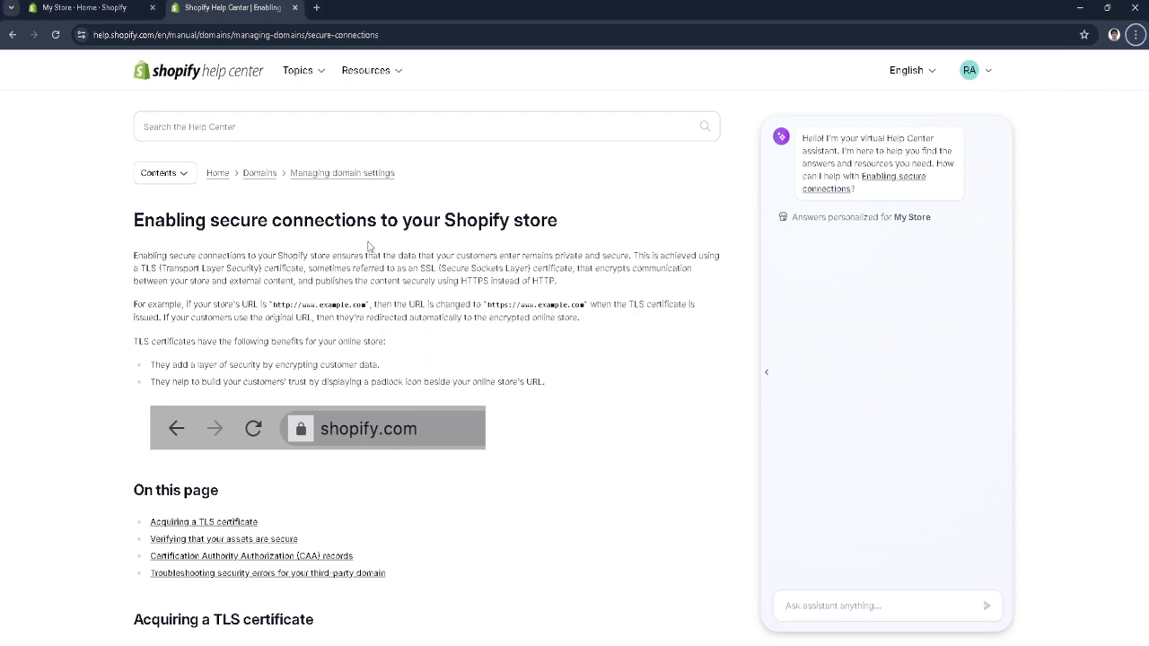
pyautogui.moveTo(188, 266)
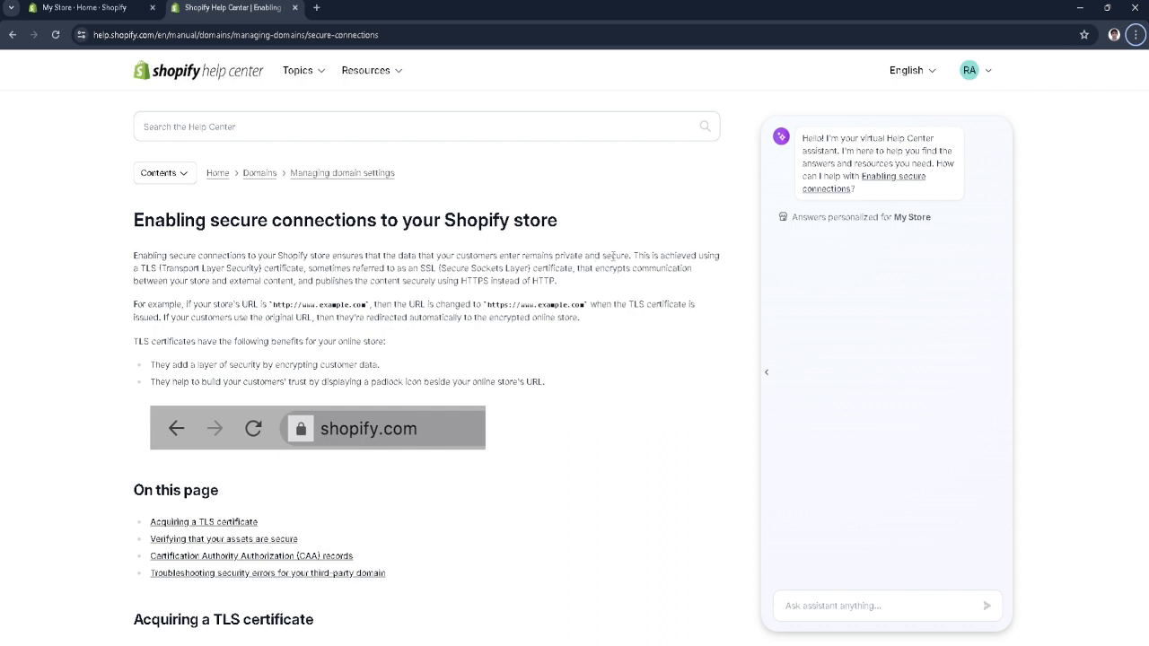
pyautogui.moveTo(220, 281)
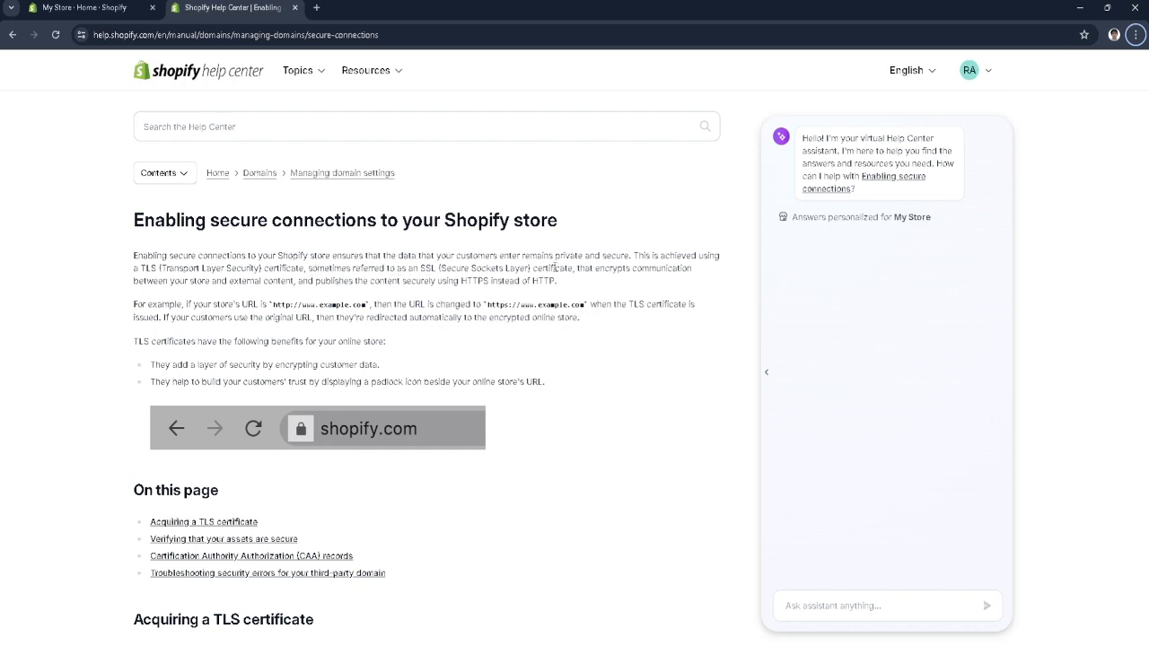
# - Scroll to 'Acquiring a TLS certificate' and highlight the third-party SSL certificates note
pyautogui.scroll(-3)
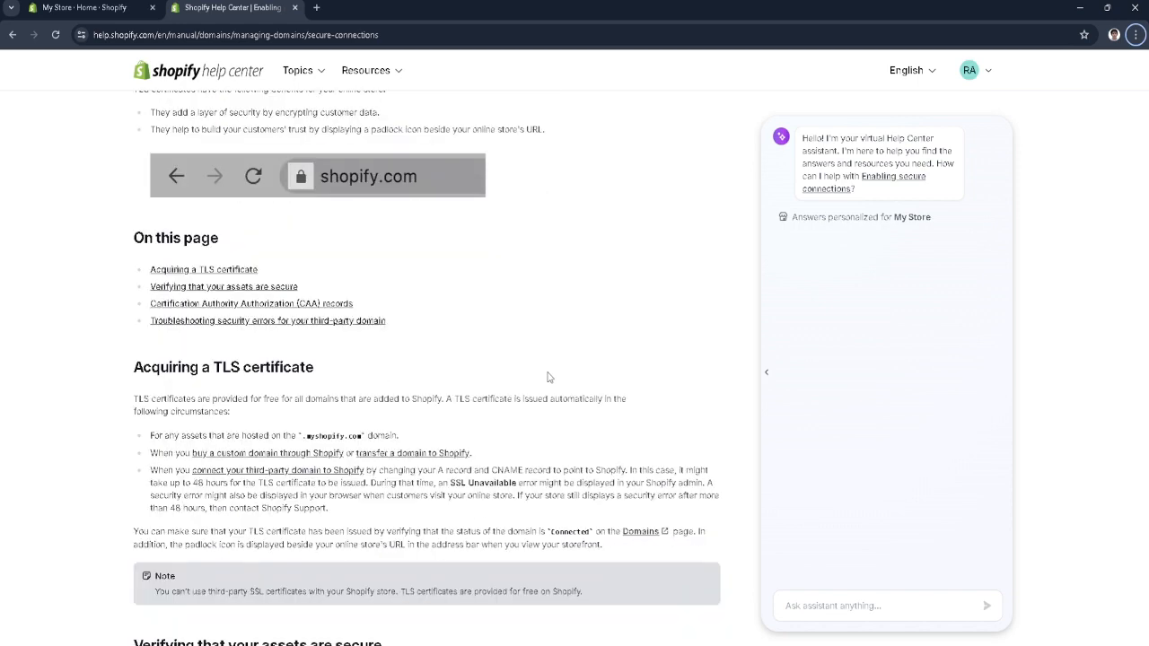
pyautogui.scroll(-3)
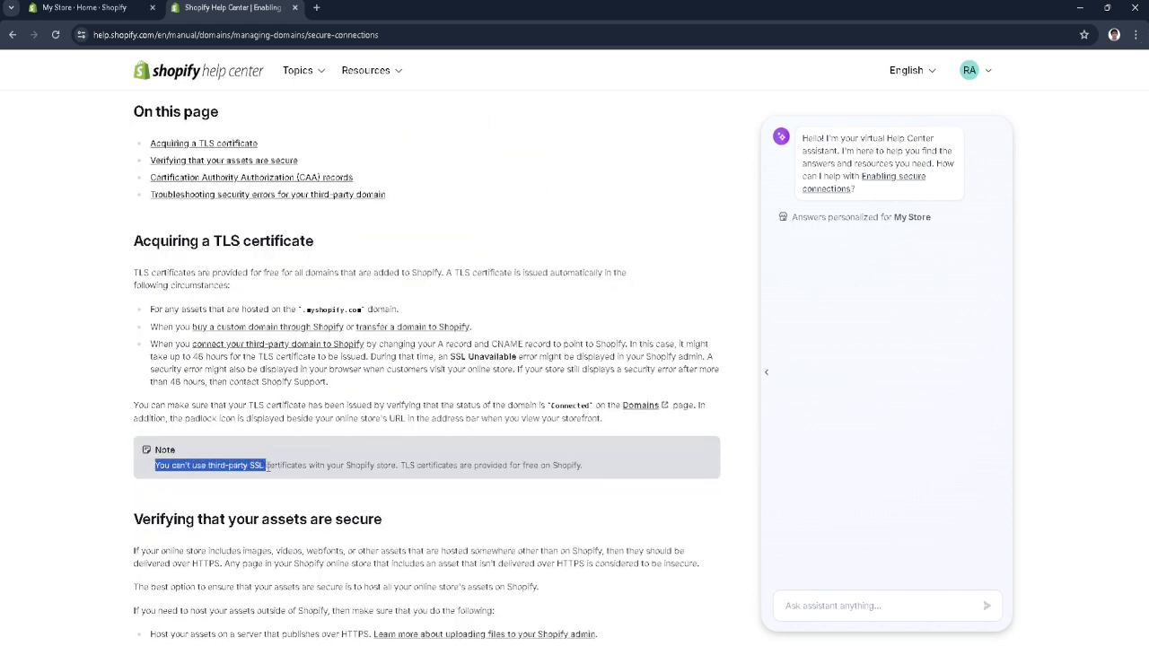
pyautogui.moveTo(265, 465); pyautogui.dragTo(396, 465)
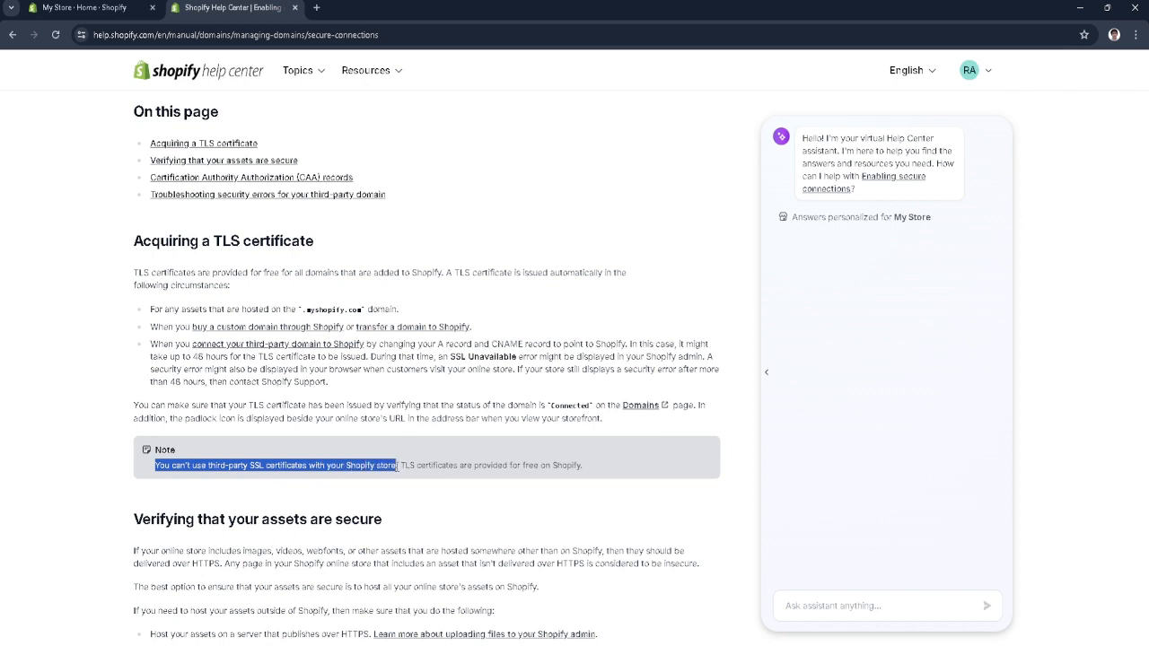
pyautogui.moveTo(397, 465); pyautogui.dragTo(464, 466)
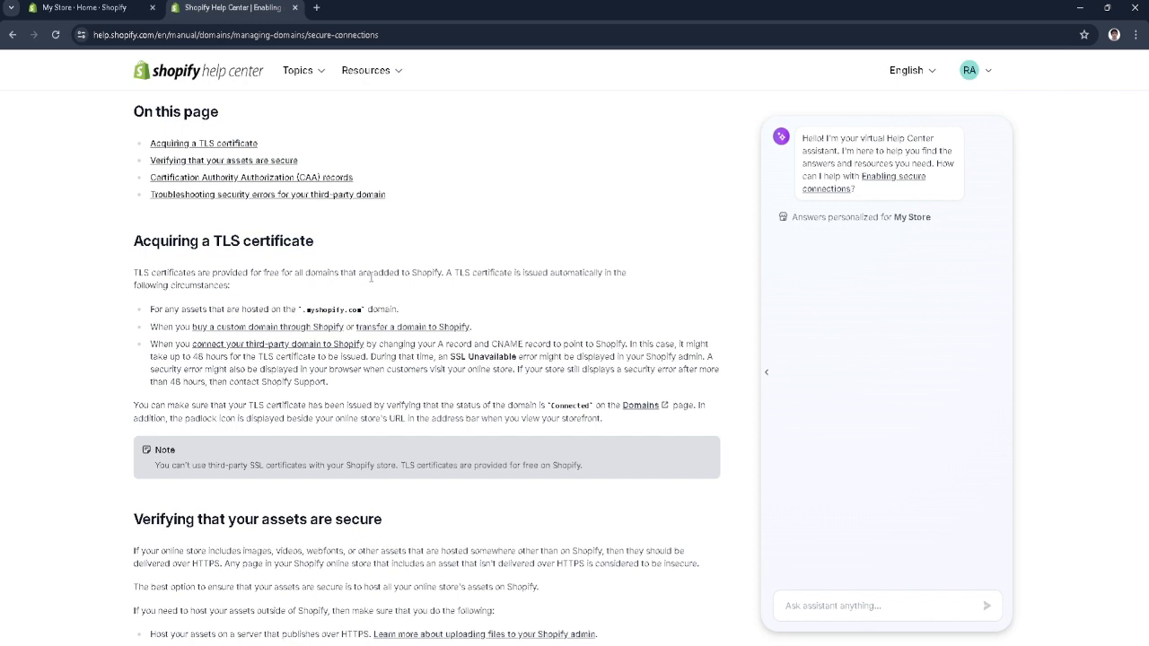
pyautogui.moveTo(448, 268)
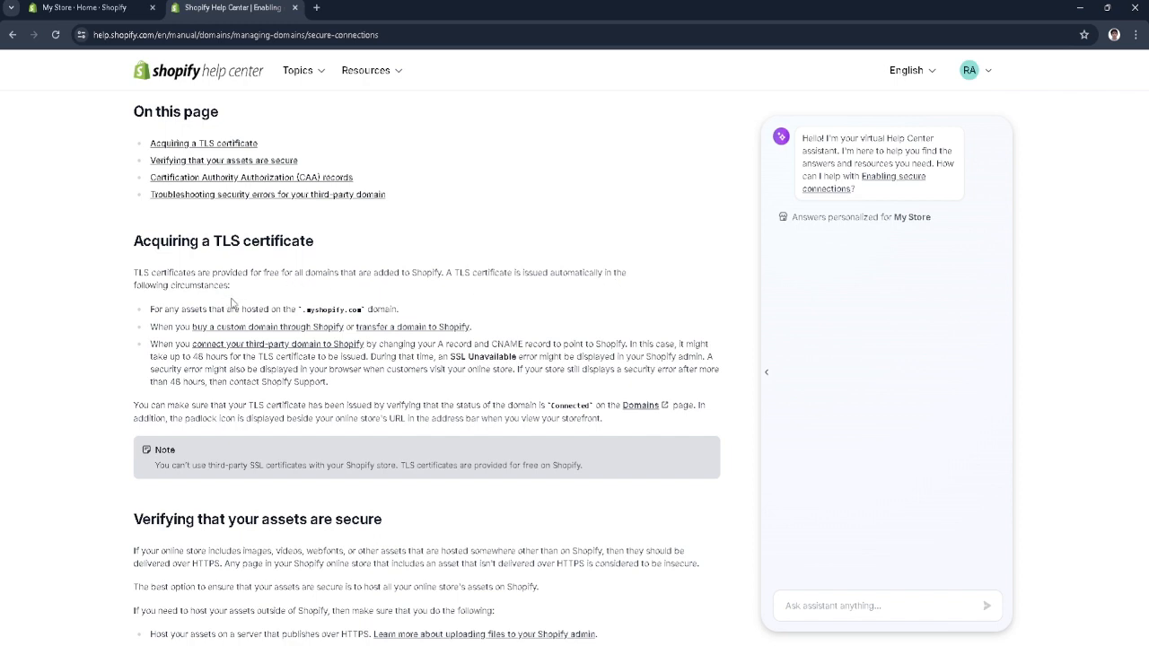
pyautogui.doubleClick(165, 309)
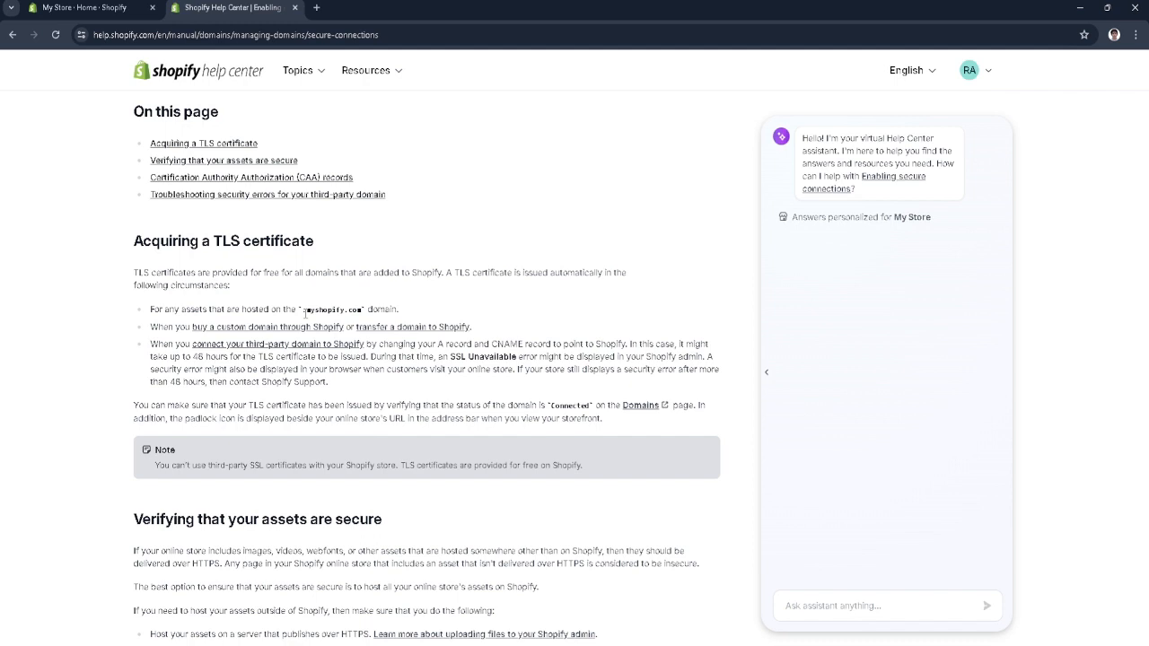
pyautogui.moveTo(381, 320)
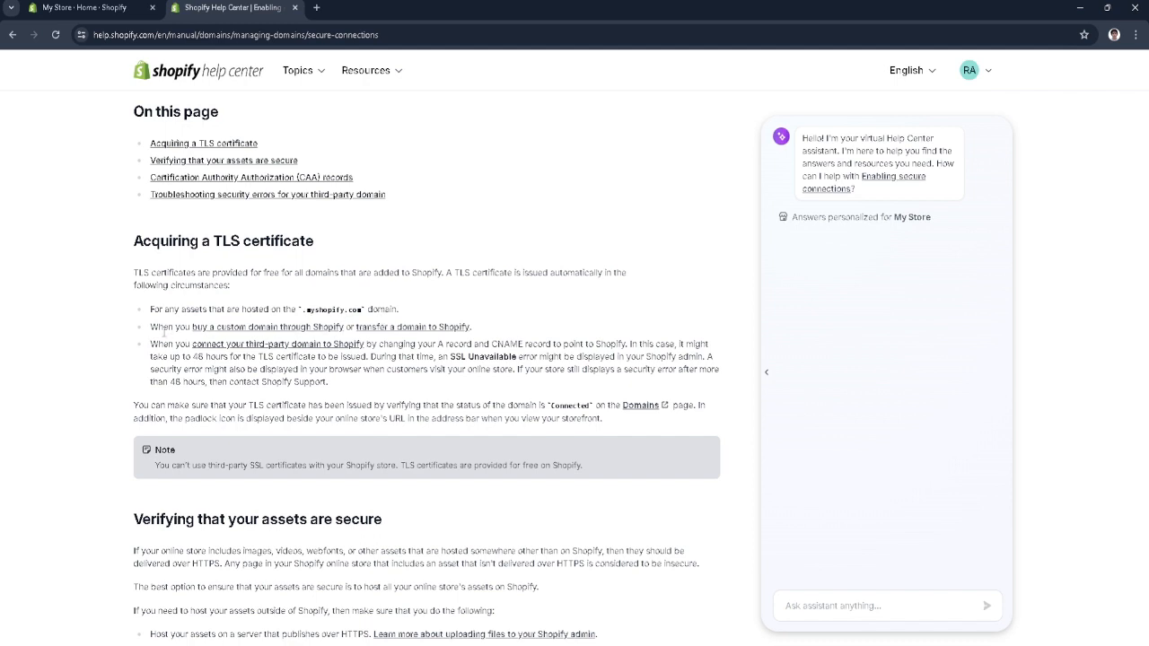
pyautogui.moveTo(329, 335)
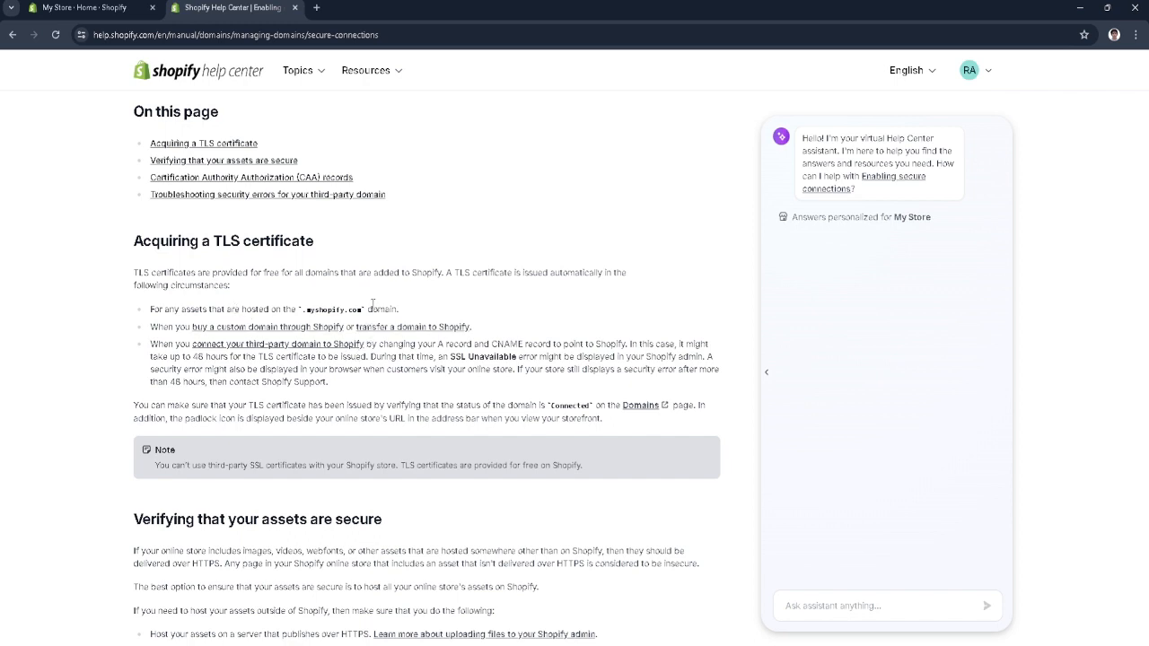
pyautogui.moveTo(484, 286)
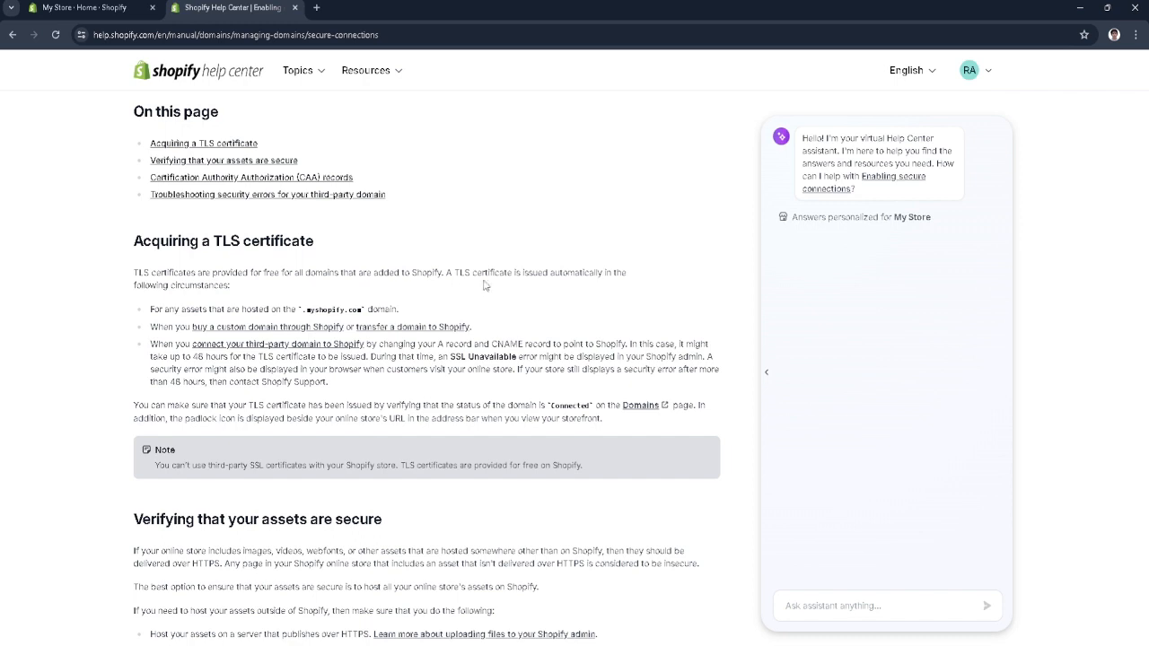
pyautogui.moveTo(516, 289)
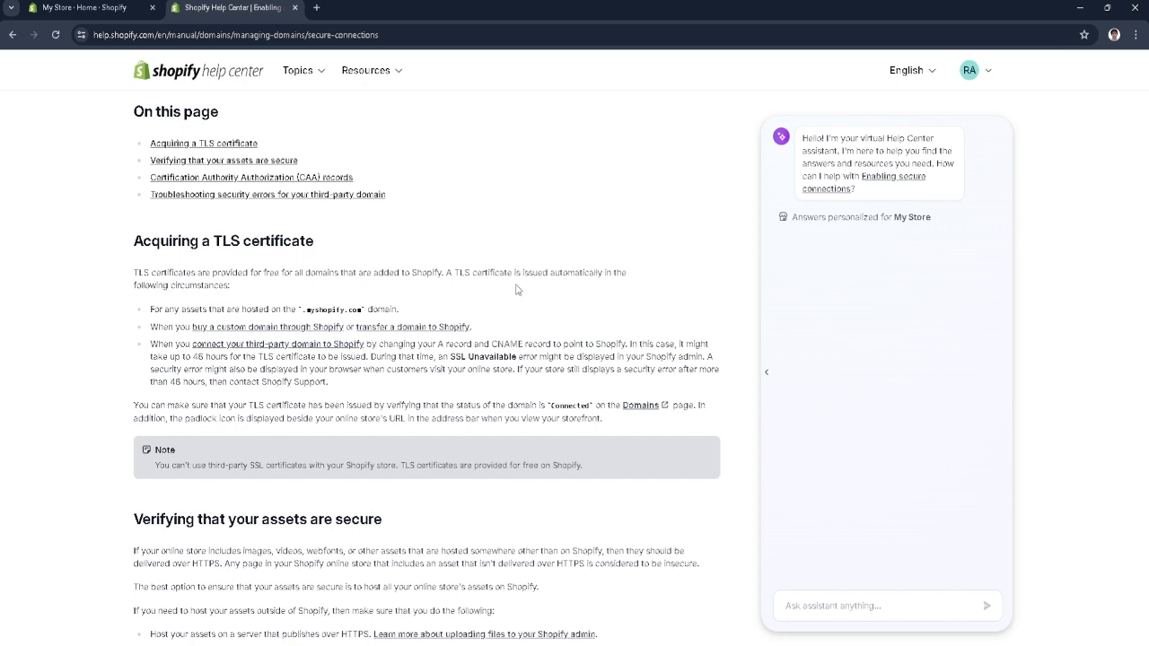
# - Open Domains settings, start a new myshopify.com domain, then return to the Help Center tab
pyautogui.click(81, 8)
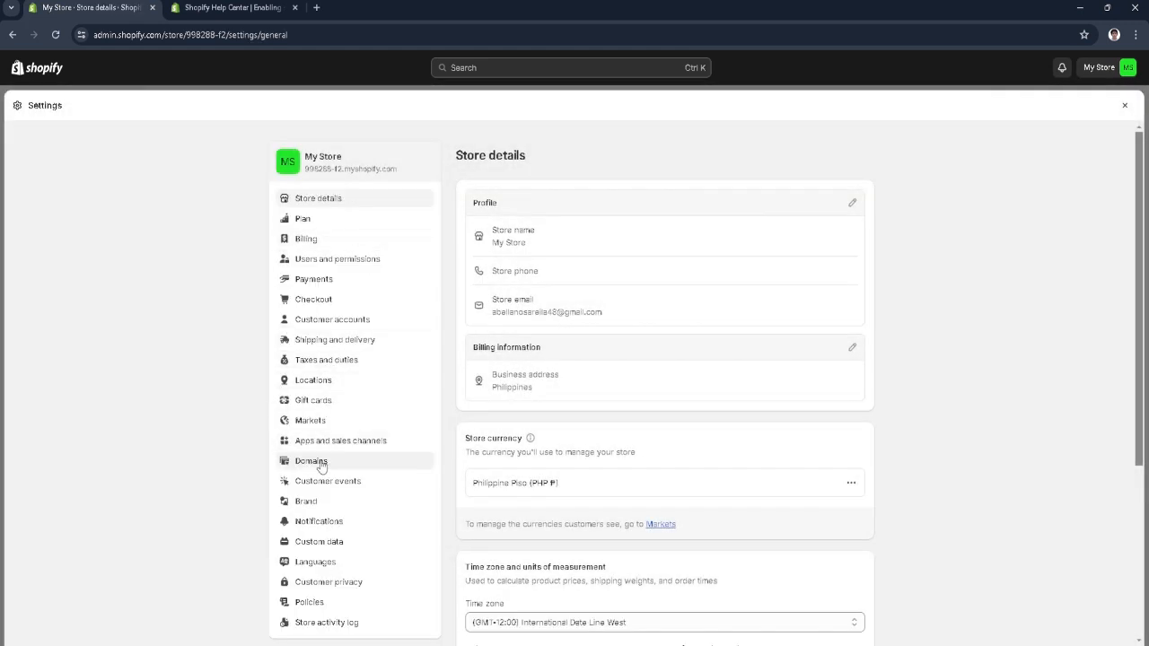
pyautogui.click(312, 461)
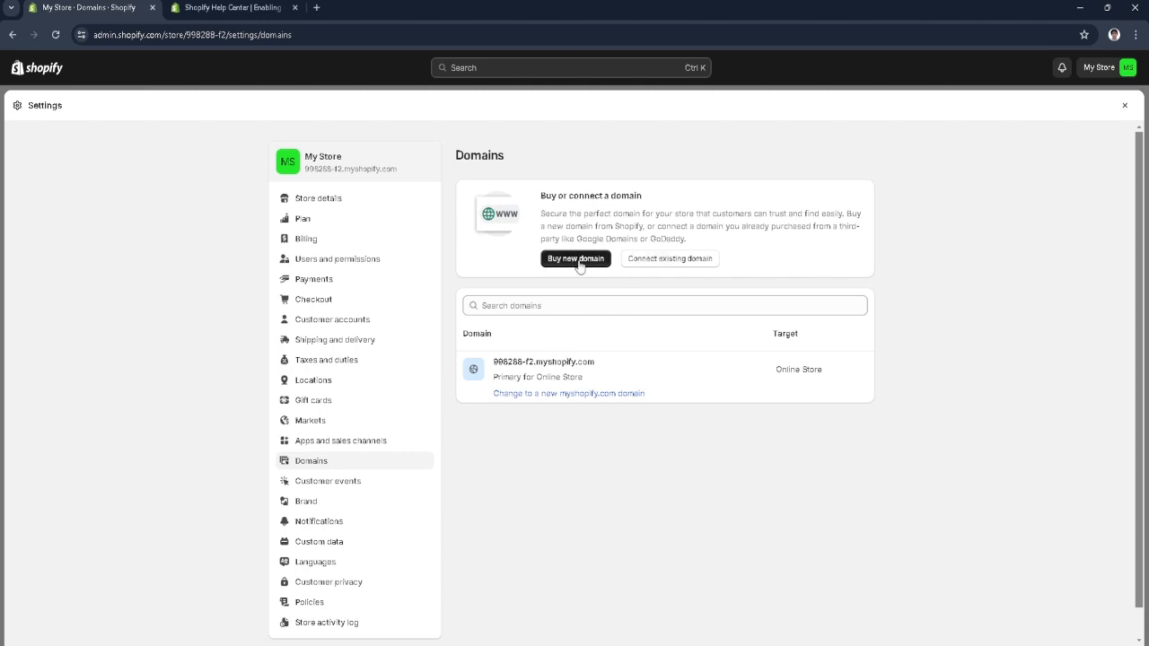
pyautogui.moveTo(573, 415)
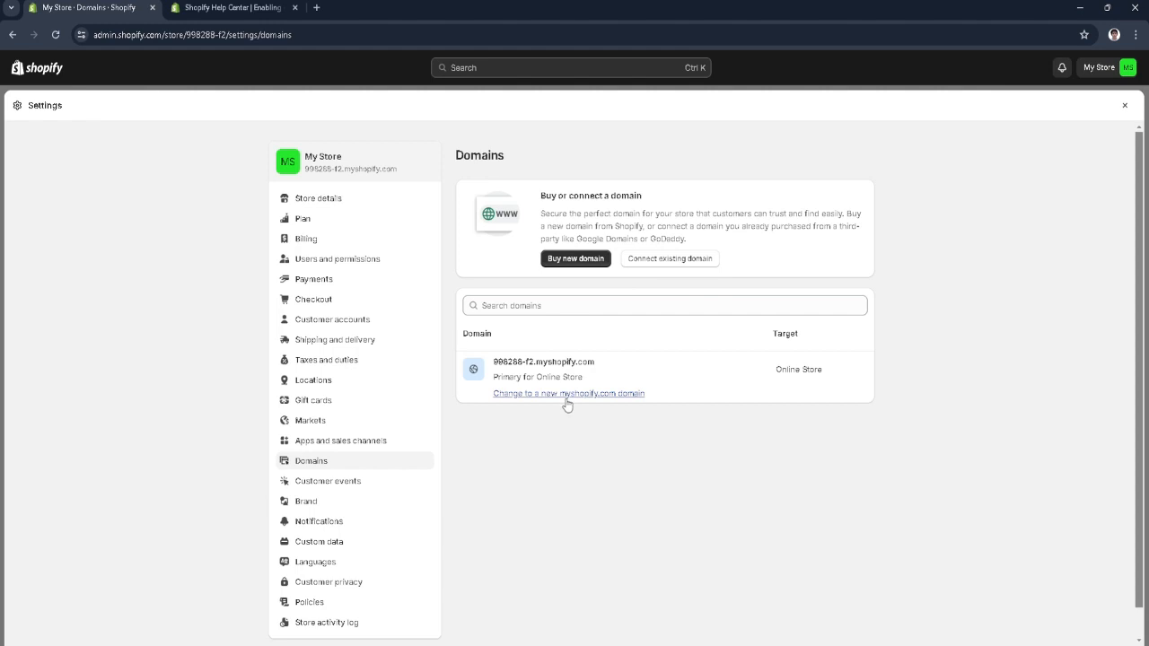
pyautogui.click(569, 394)
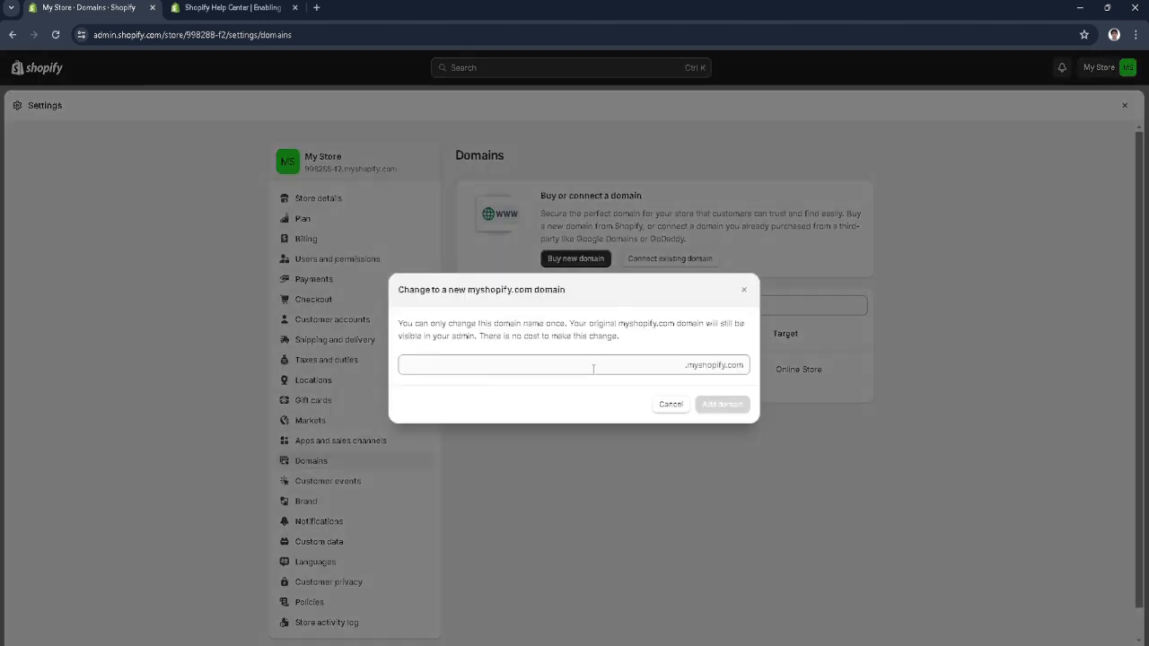
pyautogui.click(574, 364)
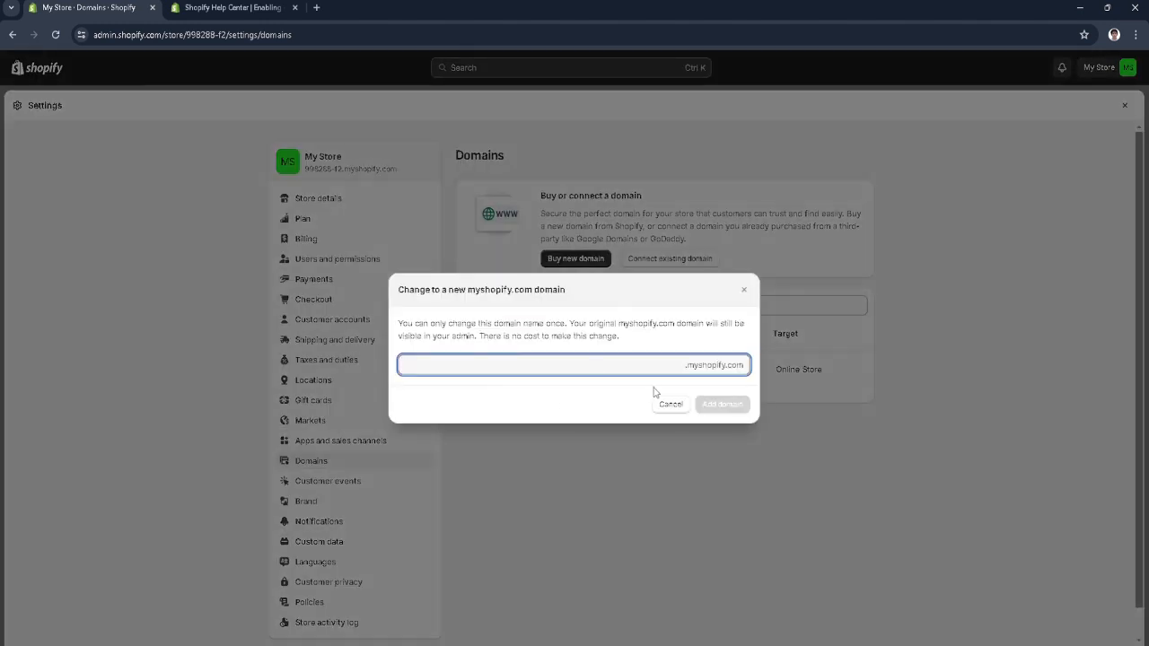
pyautogui.click(229, 7)
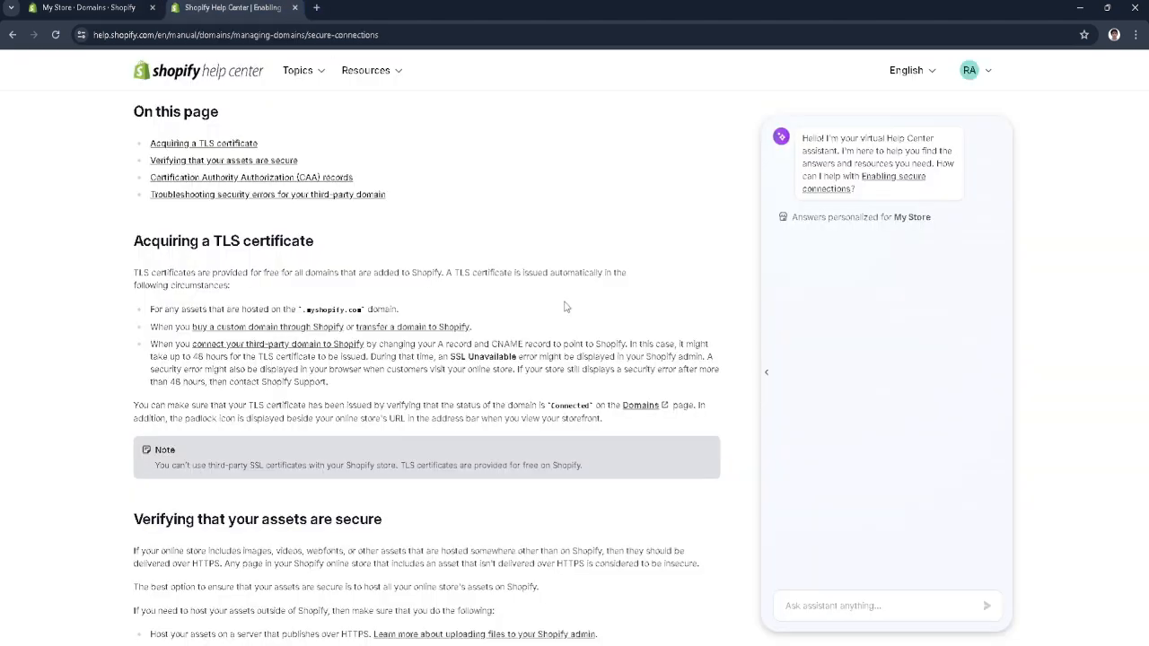
pyautogui.moveTo(462, 274)
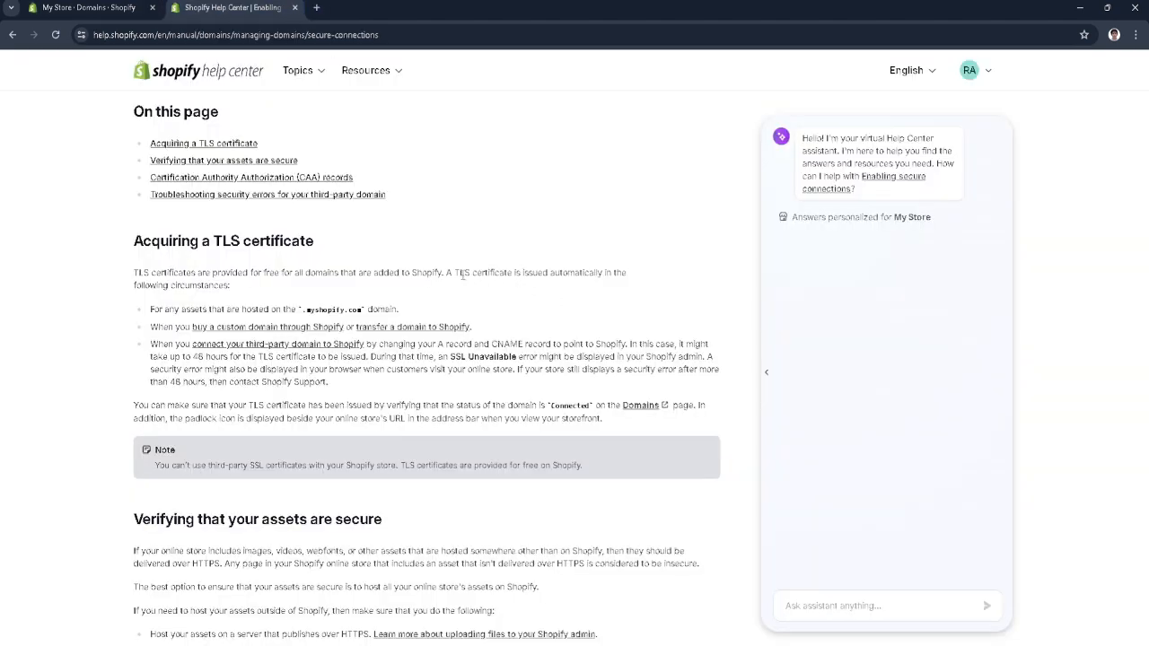
pyautogui.moveTo(461, 277)
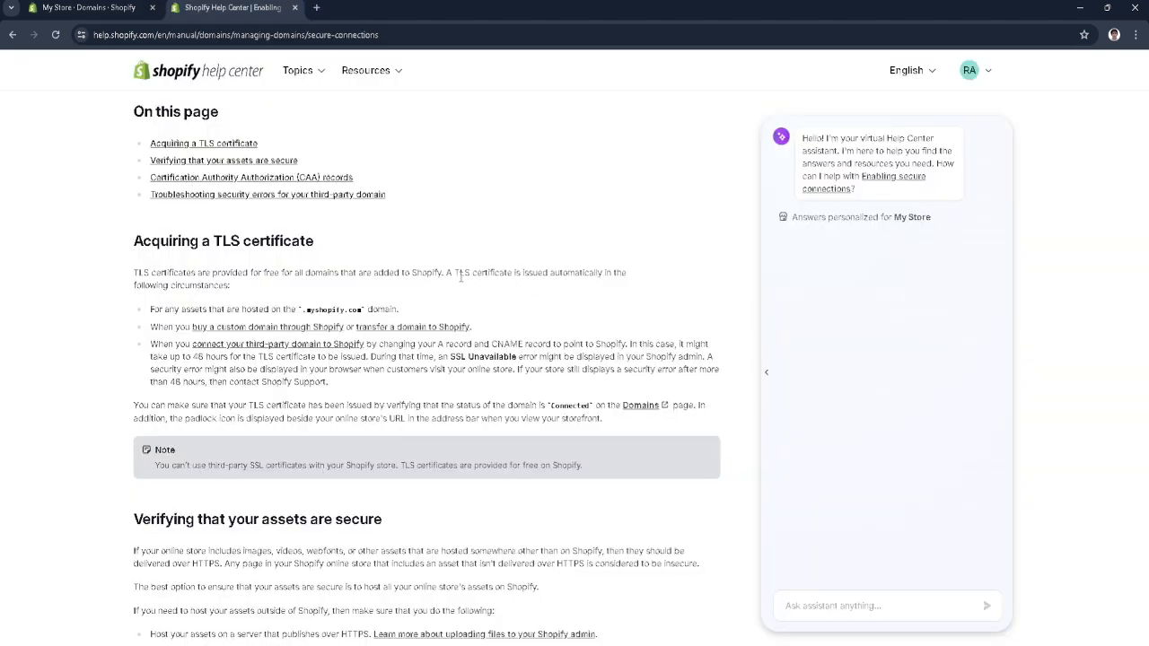
pyautogui.moveTo(628, 385)
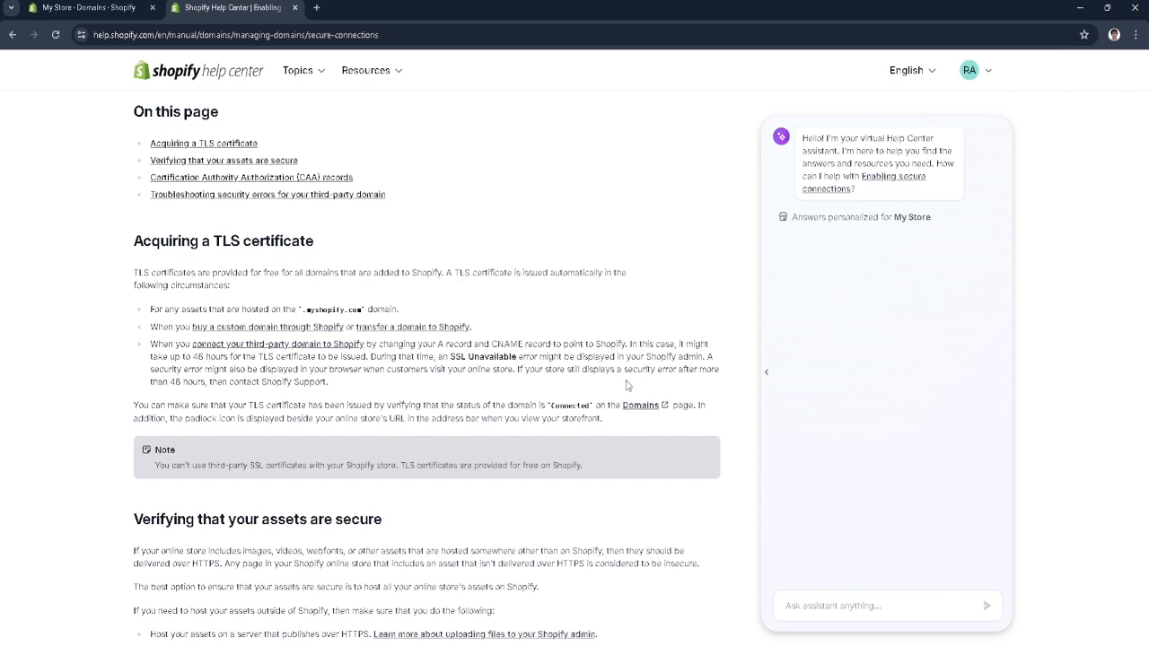